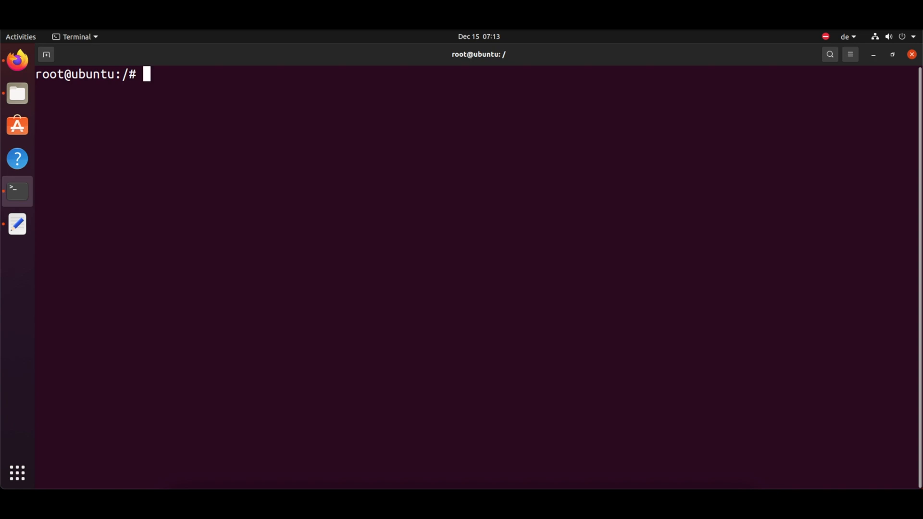
Step: Check the nginx service status with systemctl, then clear the terminal
type("systemctl")
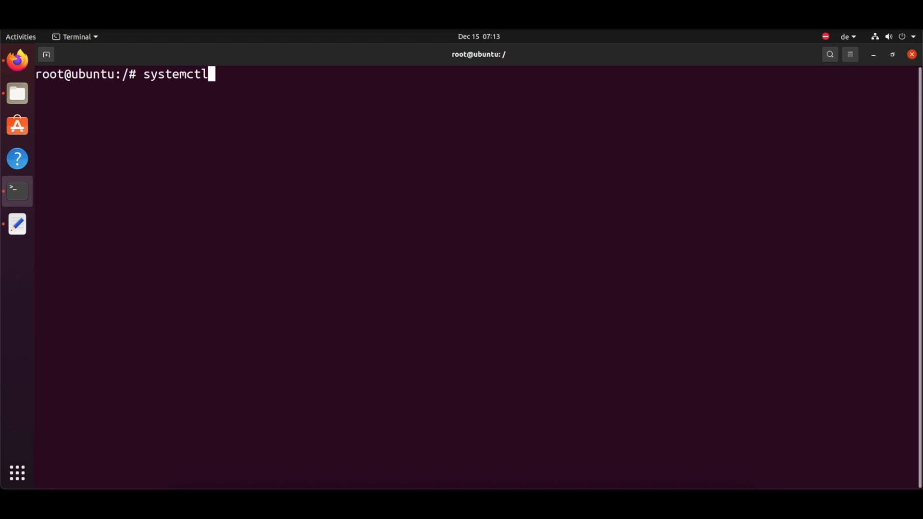
type("status nginx")
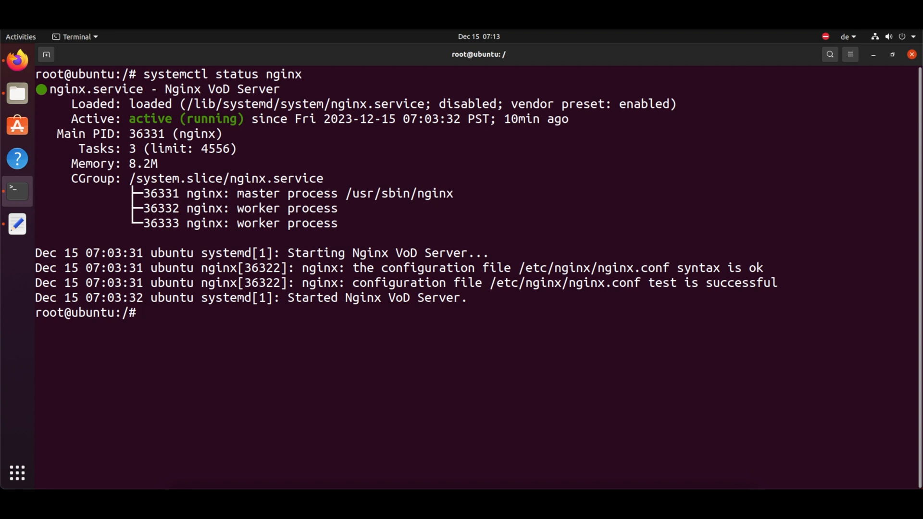
type("cler")
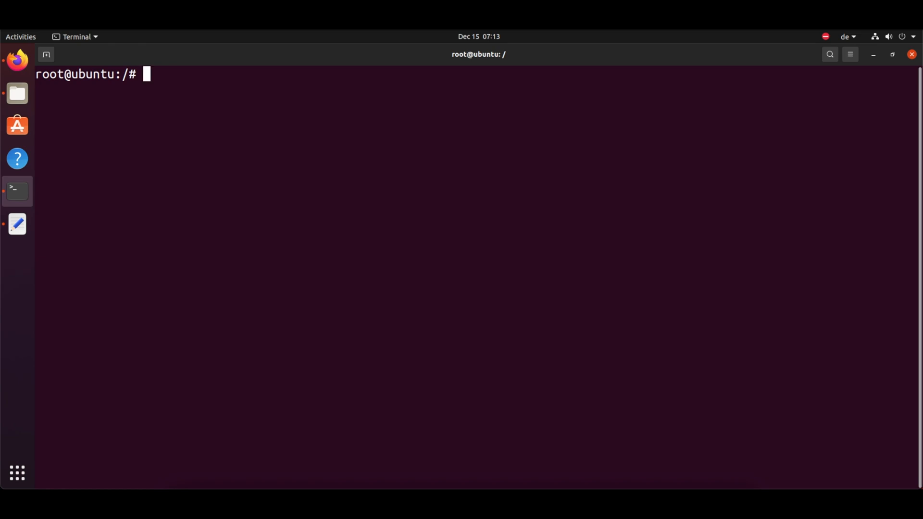
Step: Change into /etc/nginx and list its contents, including nginx.conf and the temp folders
type("cd /")
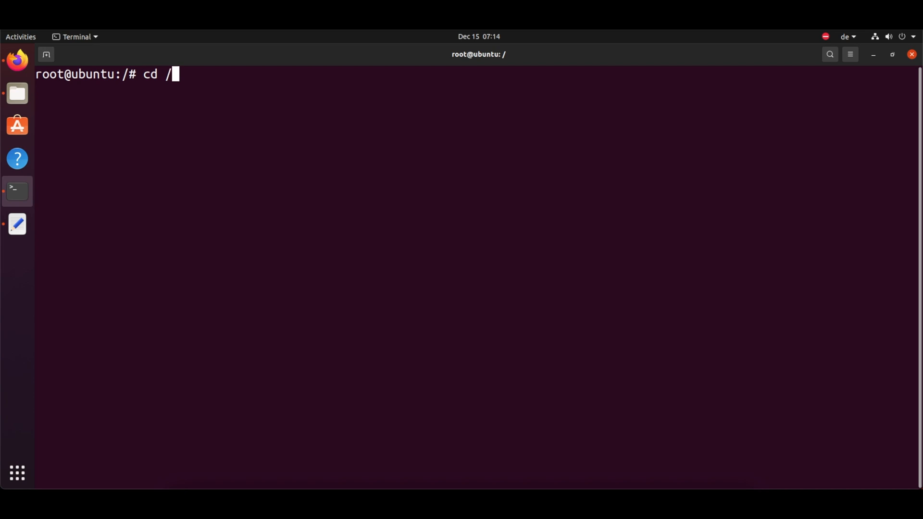
type("nginx/")
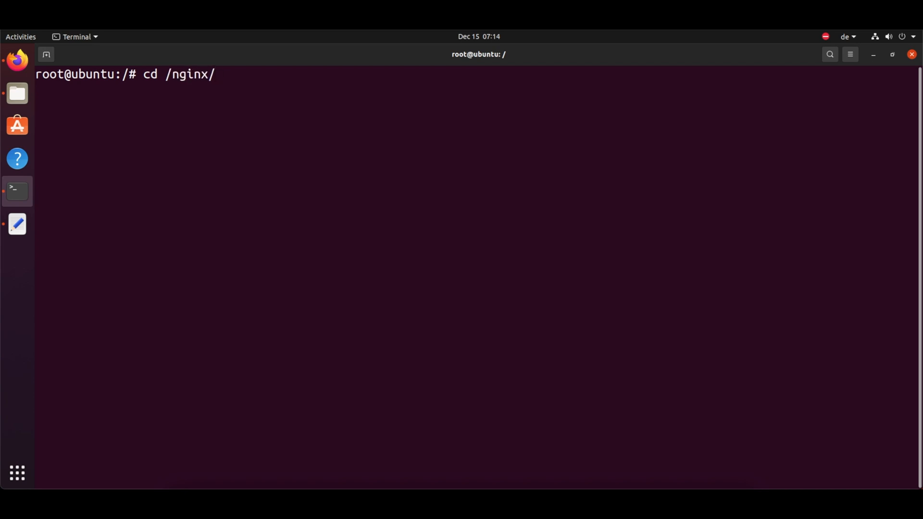
key("BackSpace")
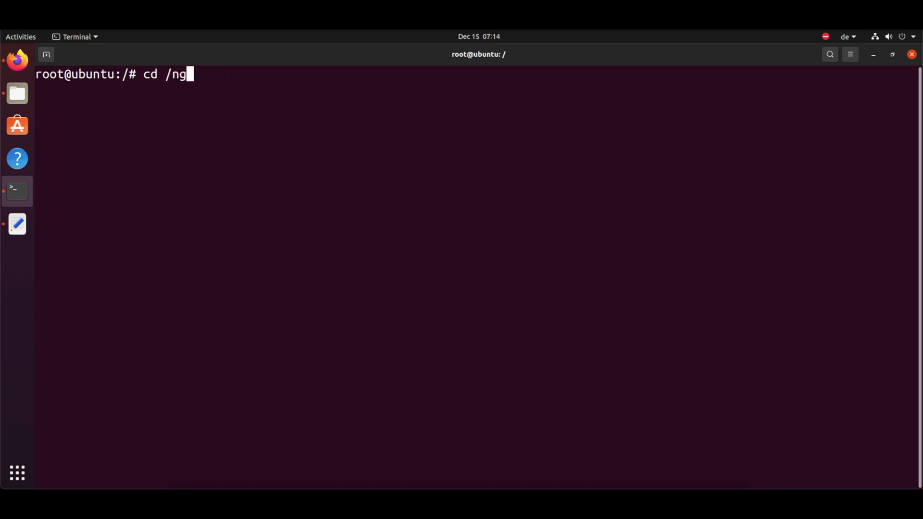
type("etc/")
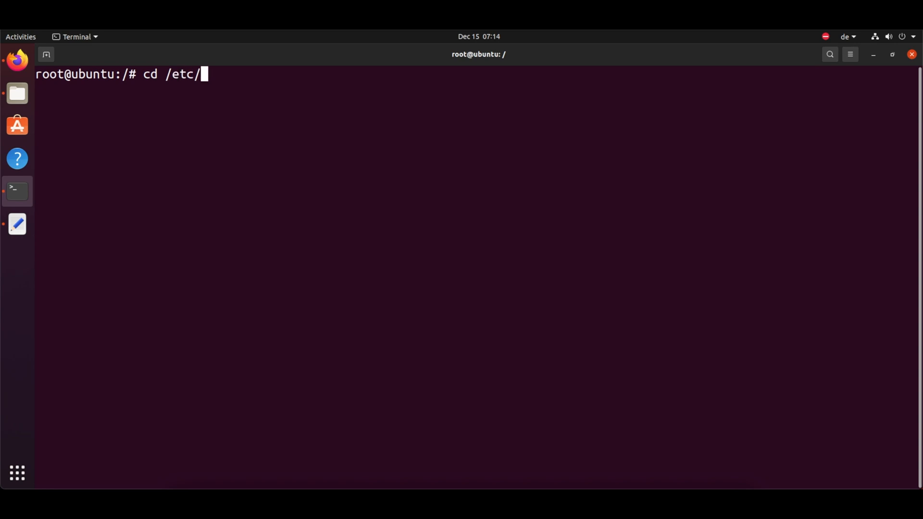
type("nginx/")
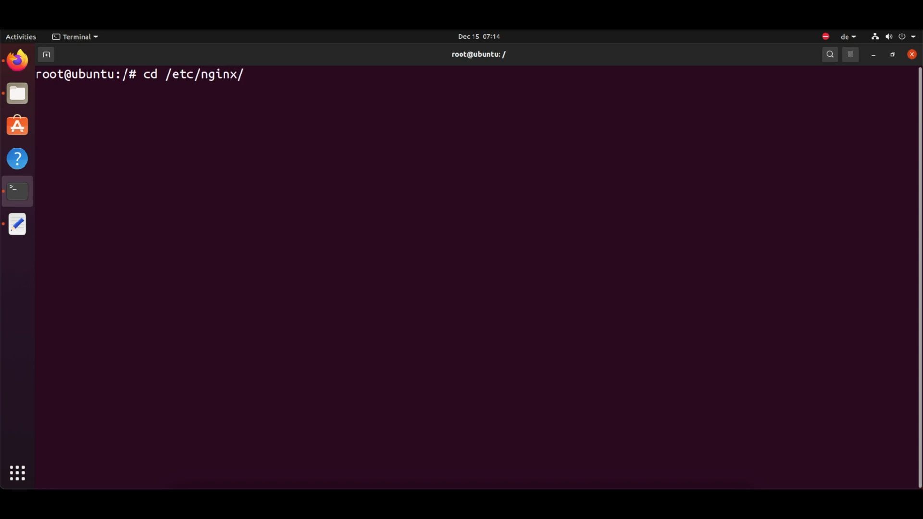
type("ls")
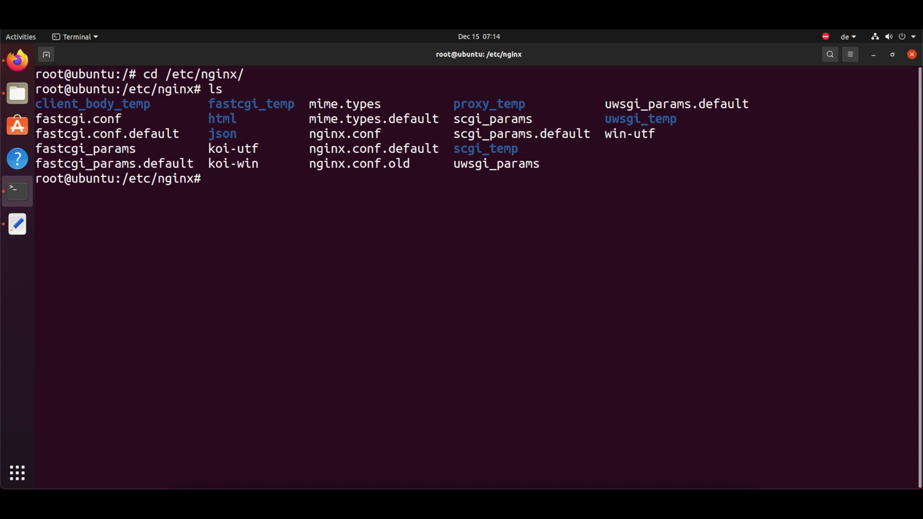
double_click(222, 134)
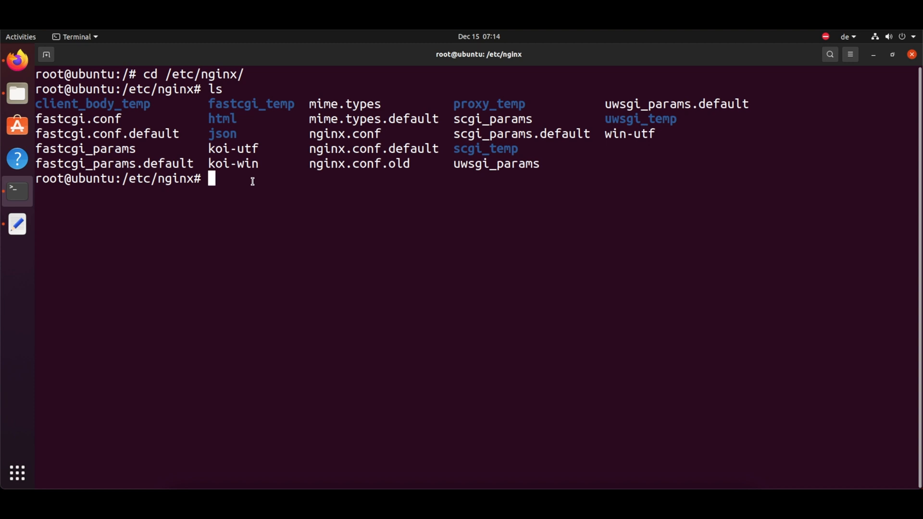
Step: Begin a mkdir command for a folder under /etc/nginx, left unfinished
type("mkdir")
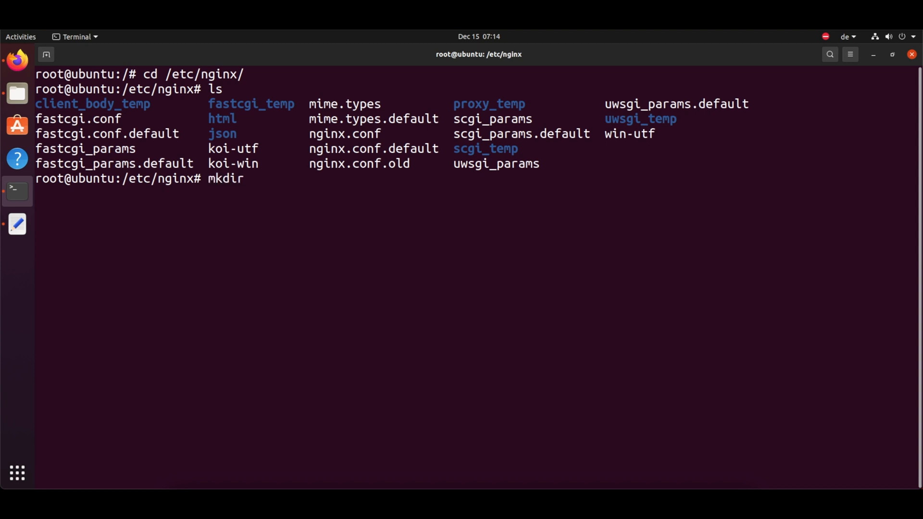
type("/et")
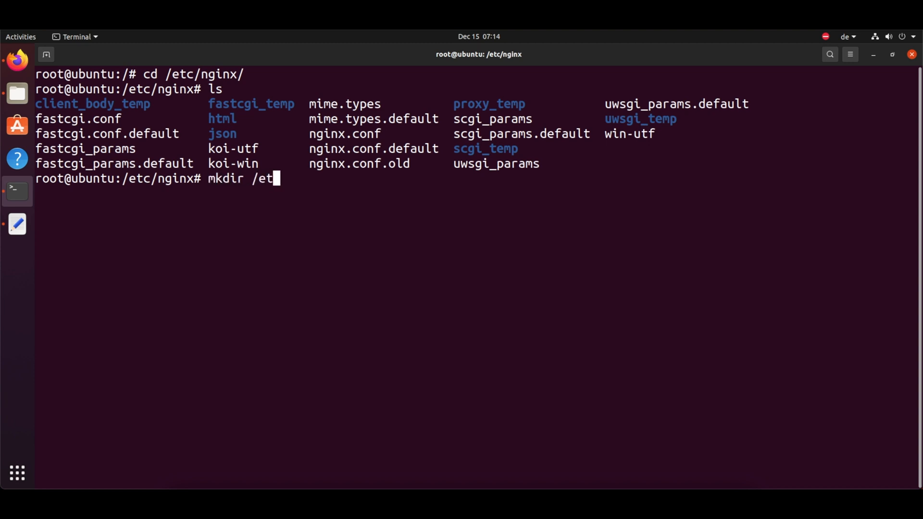
type("c/nginx/")
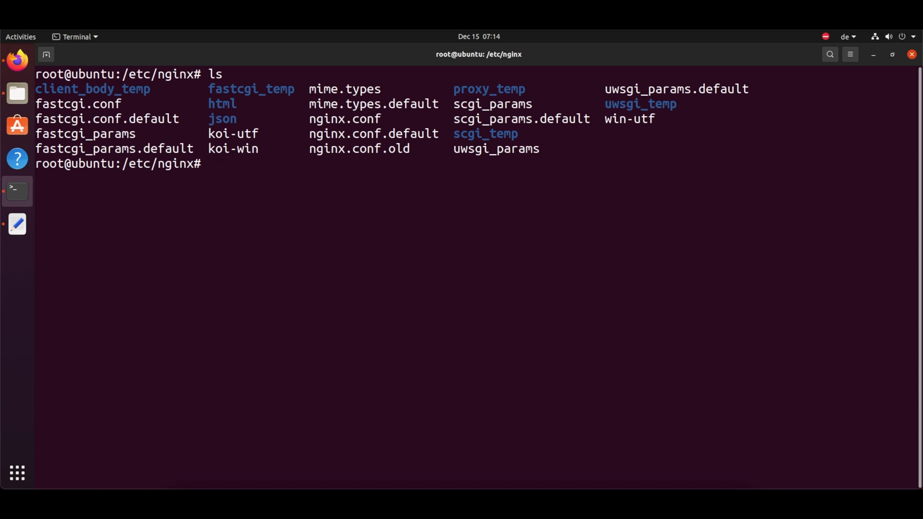
mouse_move(255, 222)
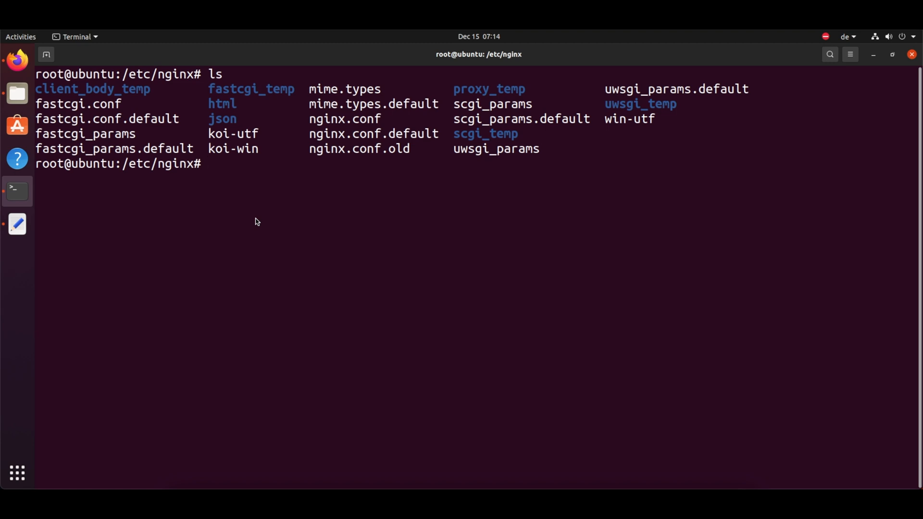
type("nano")
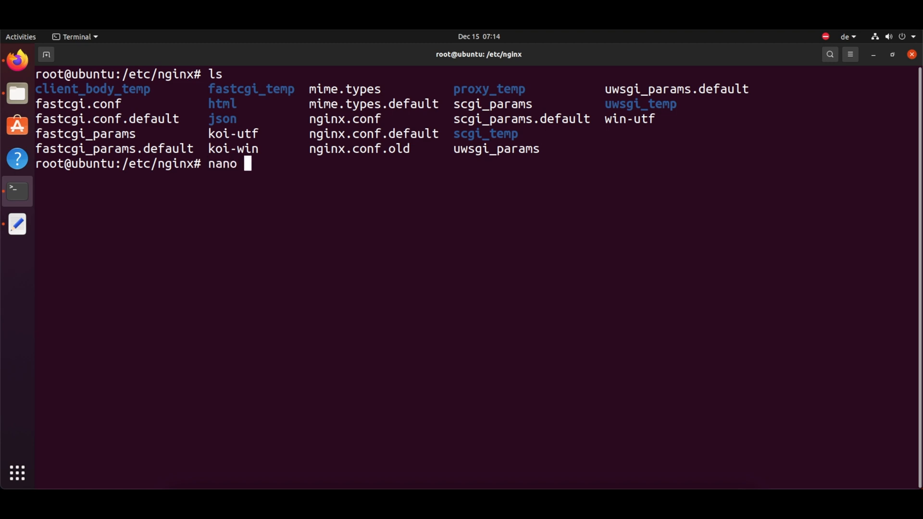
type("/etc/")
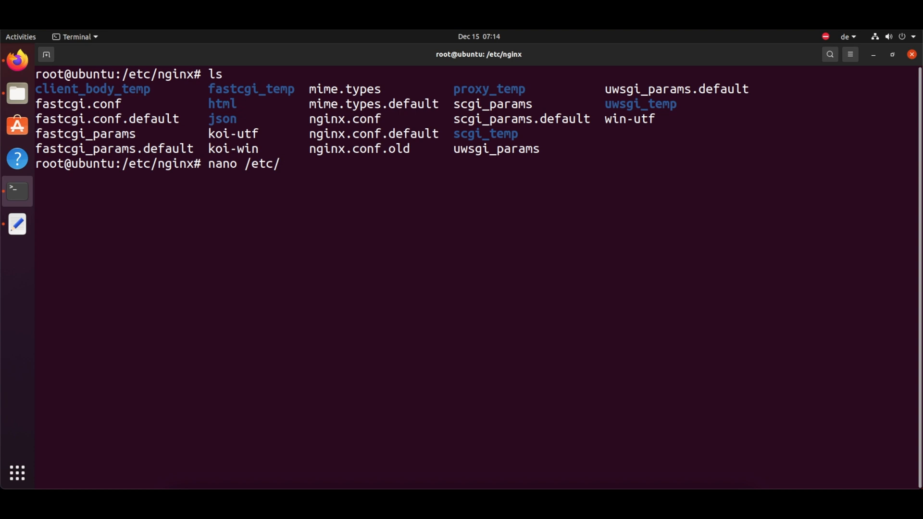
type("nginx/")
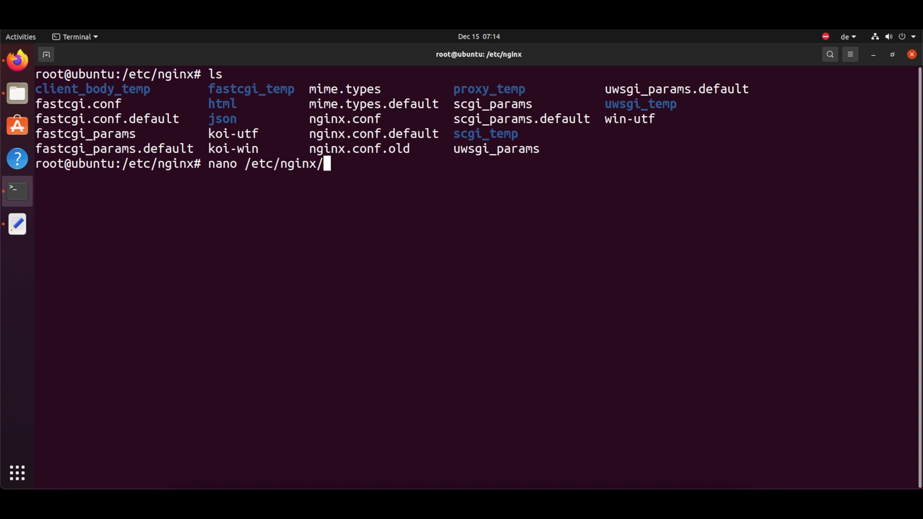
type("json/")
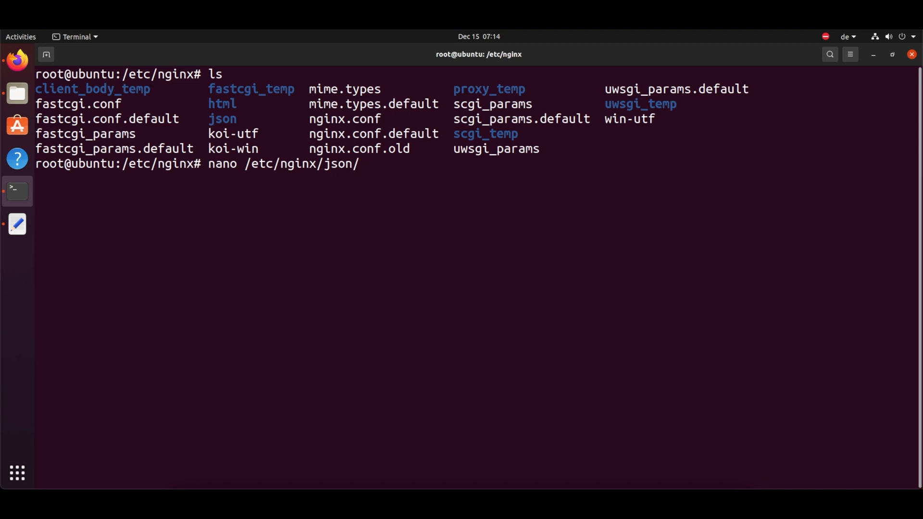
type("new_york")
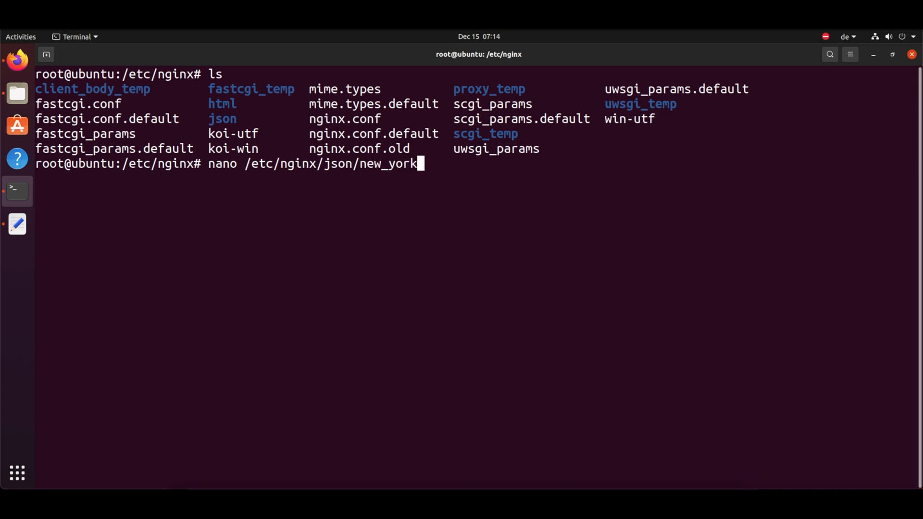
type(".json")
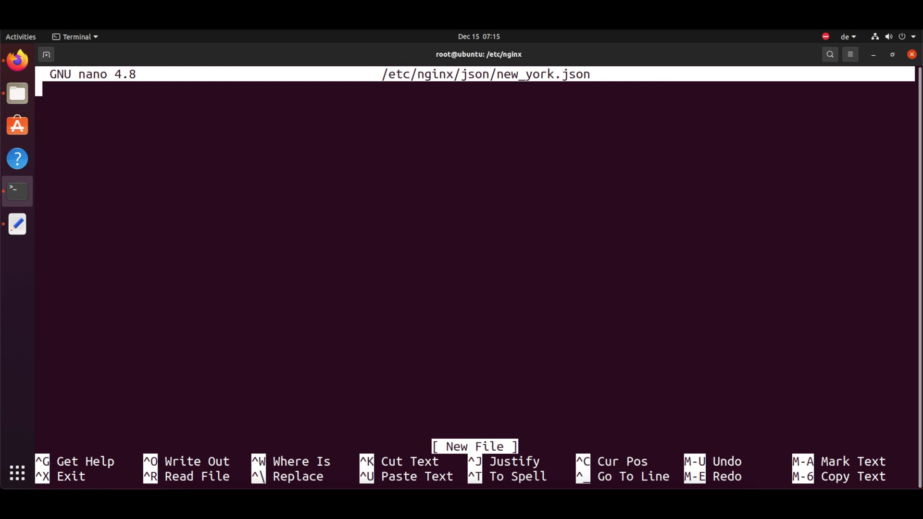
key("ctrl+x")
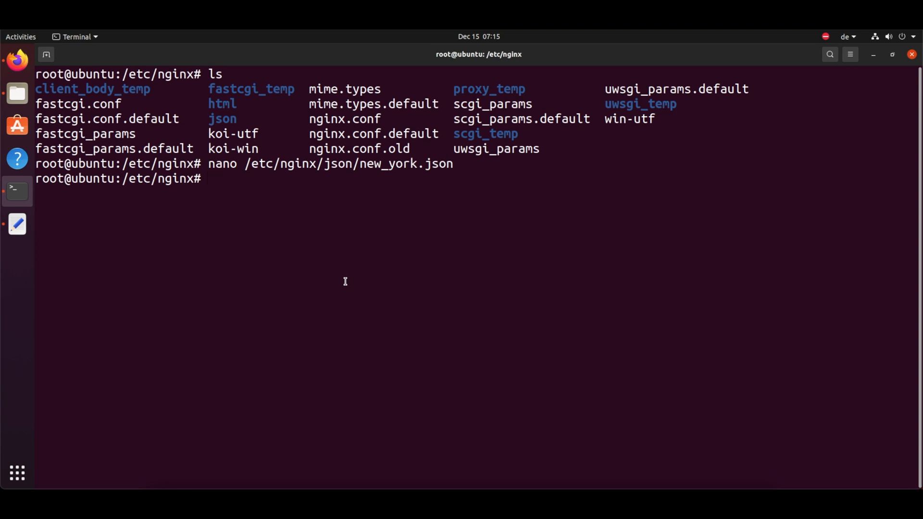
Step: Change into /home/streamingeveryday's Downloads and list the 2160p, 360p and 720p MP4 files
type("cd 7")
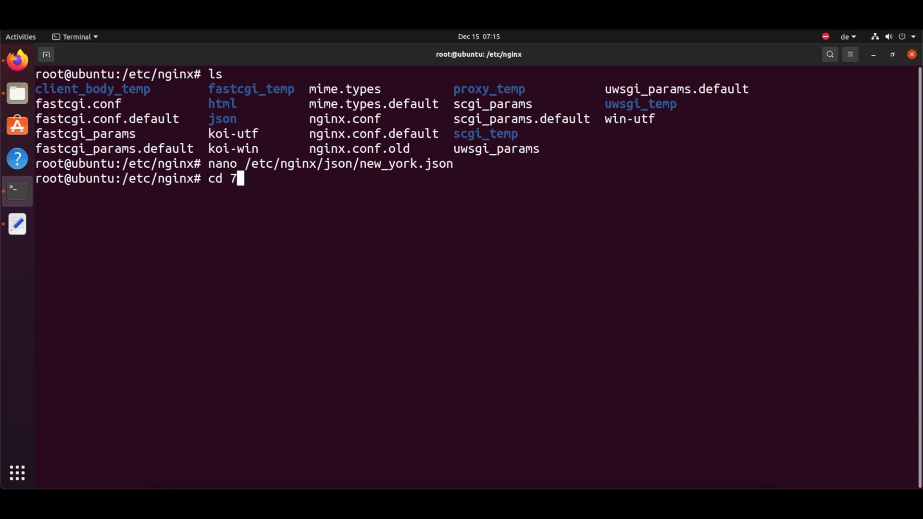
type("/")
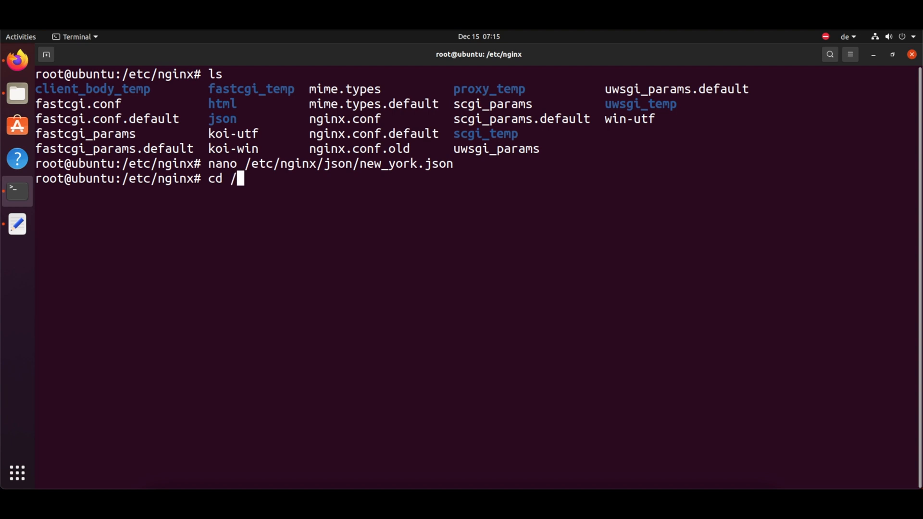
type("home/st")
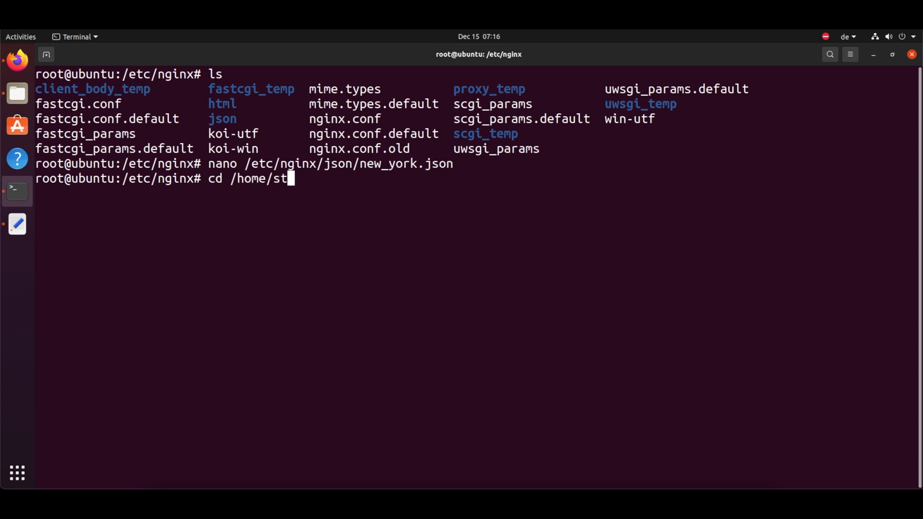
type("reamingeveryday/Downloads/")
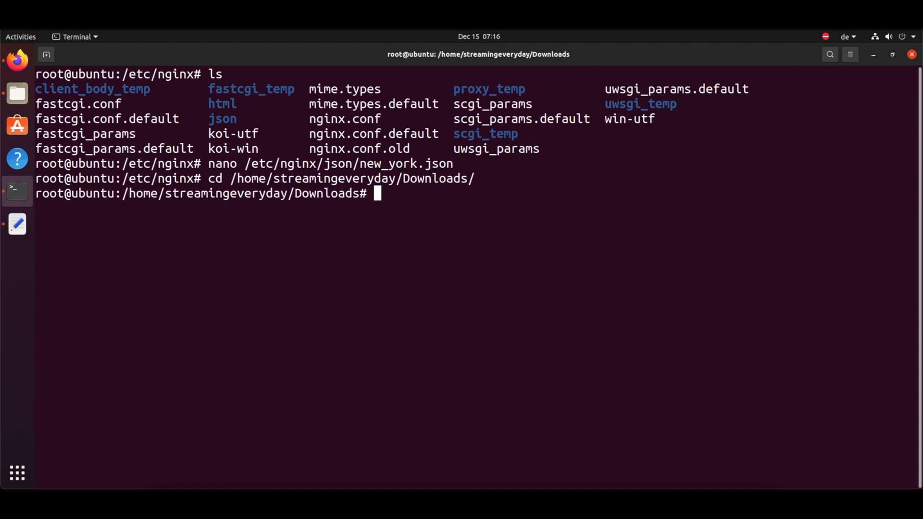
type("ls")
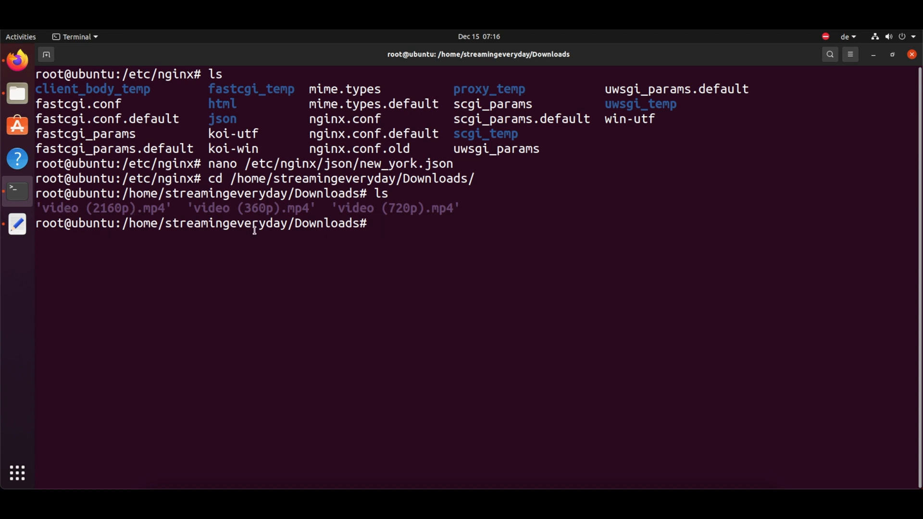
mouse_move(432, 242)
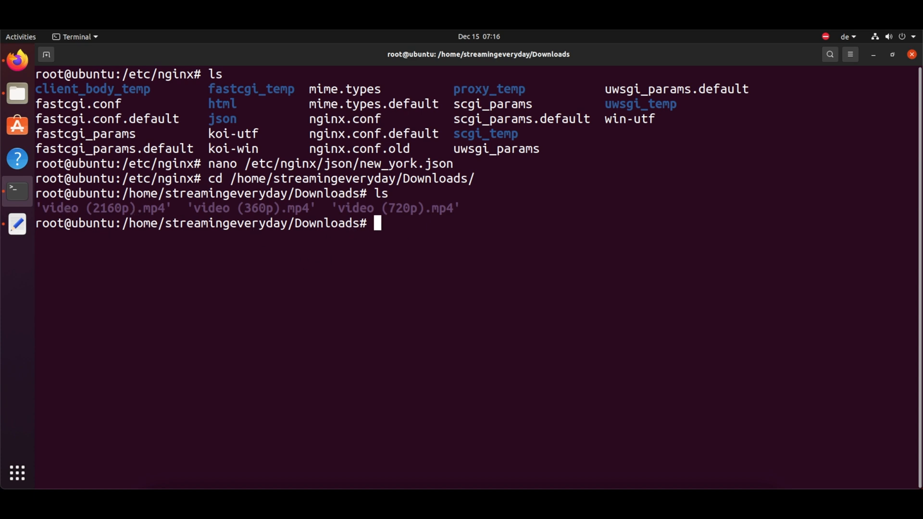
type("nano /etc/nginx/json/new_york.json")
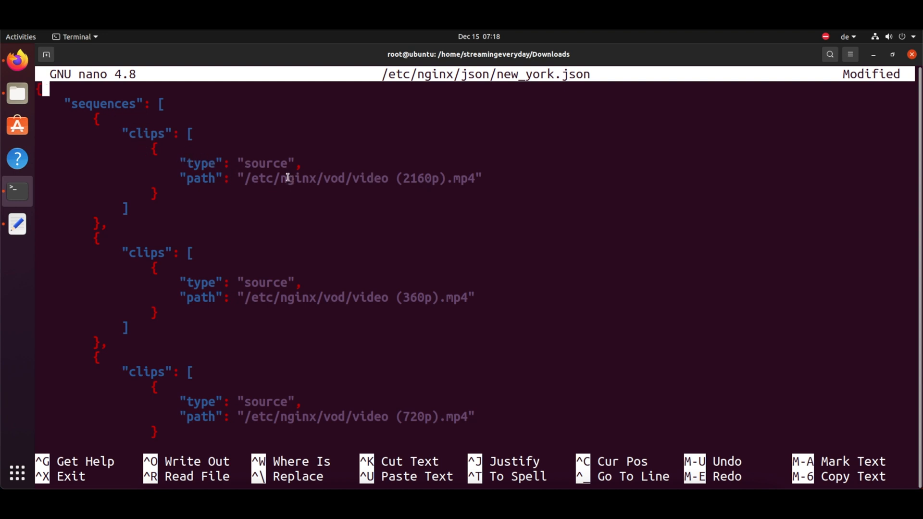
left_click_drag(233, 178, 346, 178)
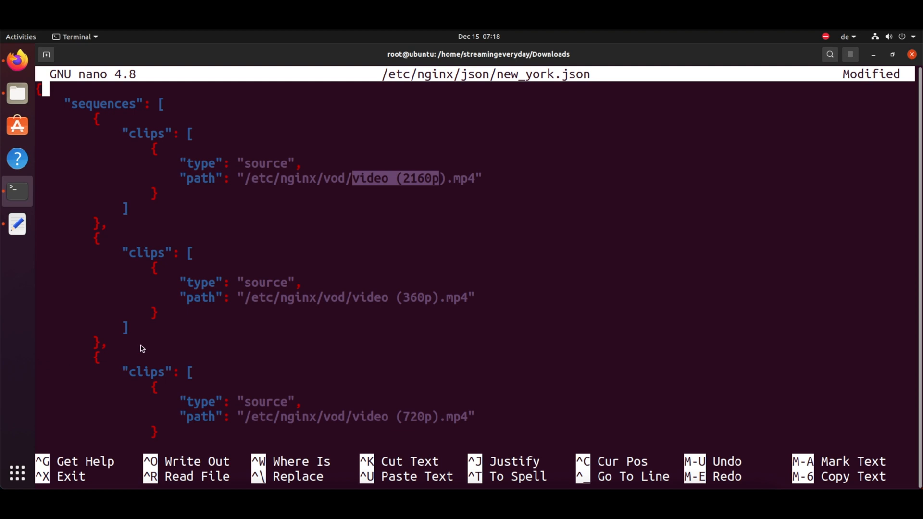
key("ctrl+o")
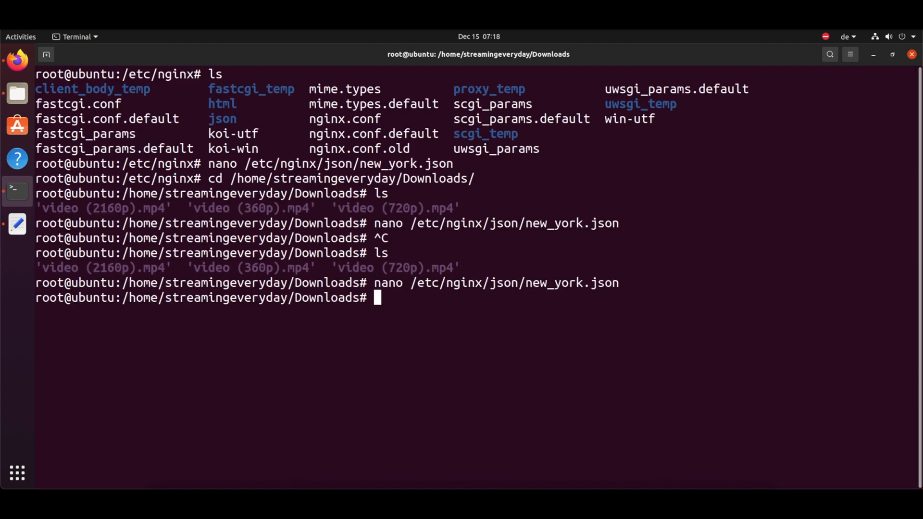
Step: Create the /etc/nginx/vod directory with mkdir
type("mkdi")
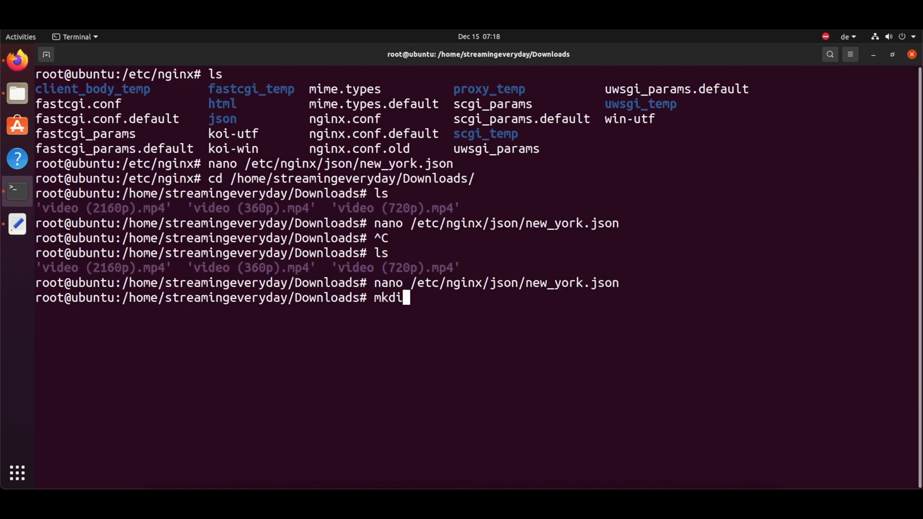
type("r /etc/")
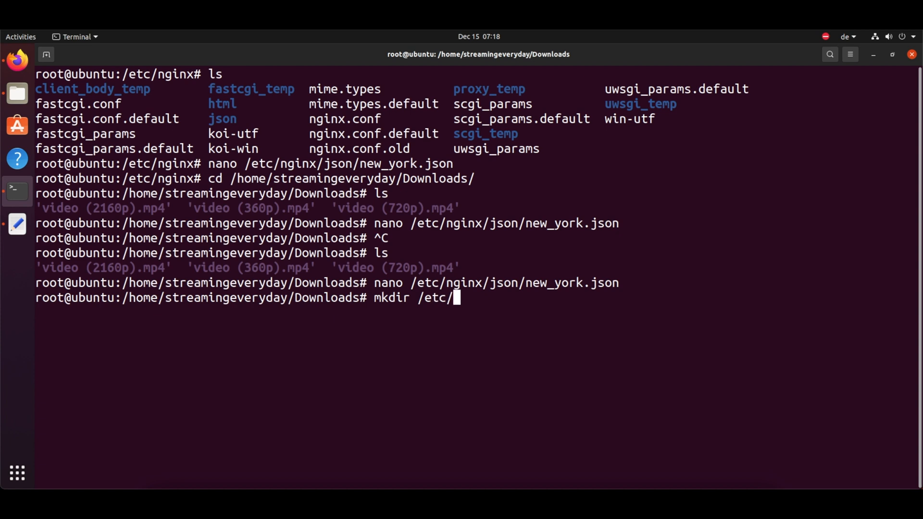
type("nginx/")
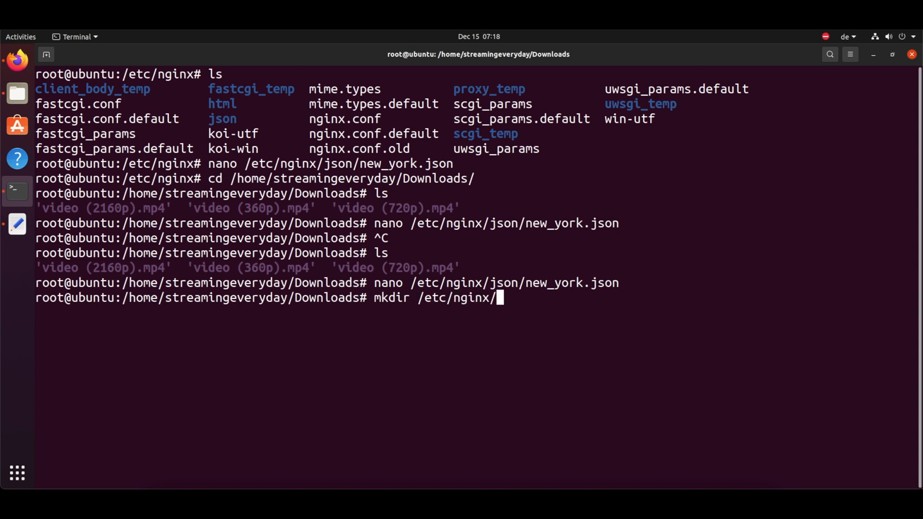
type("vod")
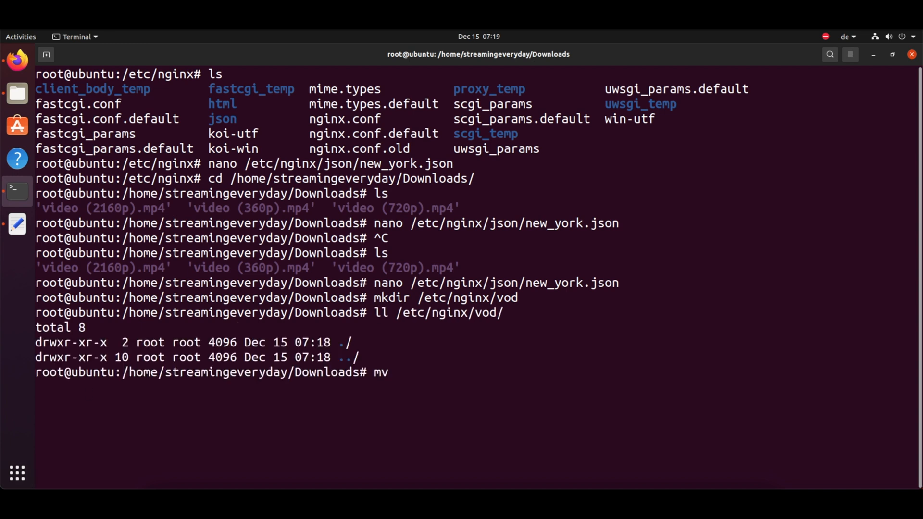
Step: Move 'video (2160p).mp4' and the other renditions into /etc/nginx/vod
type("video\\ \\(")
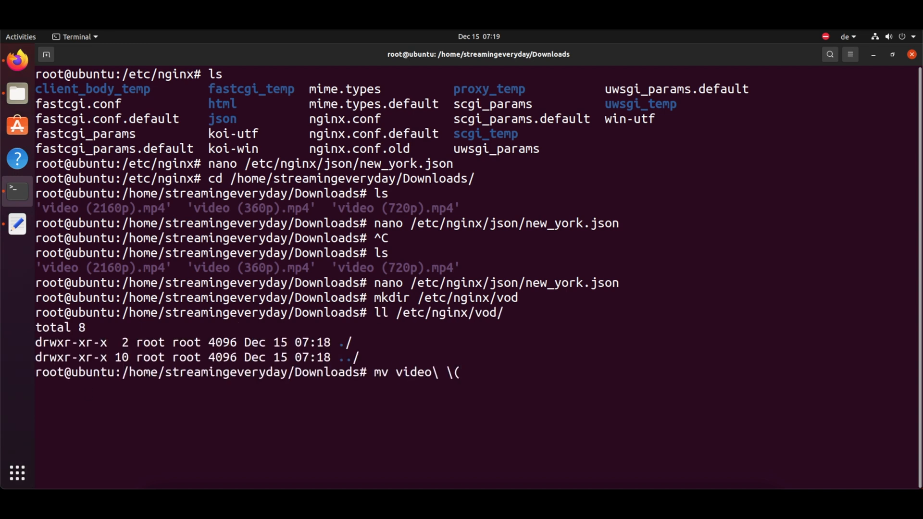
mouse_move(462, 371)
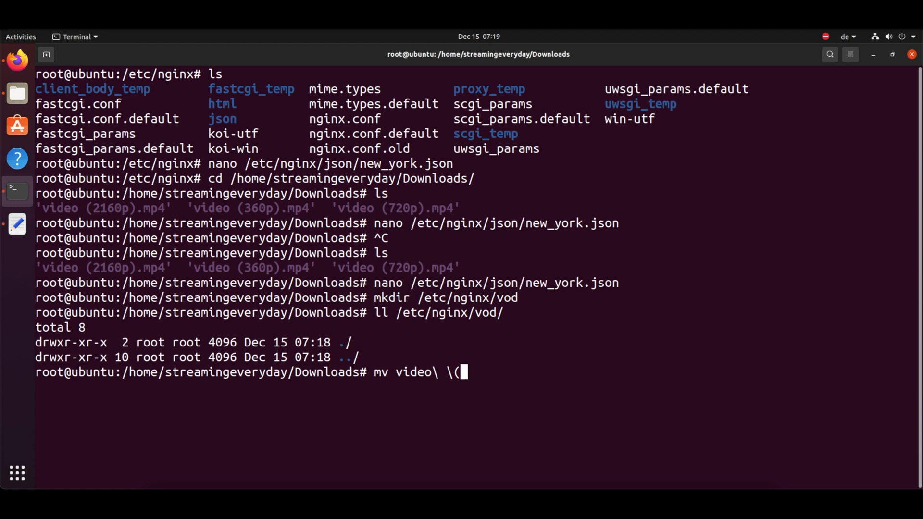
type("2160p\\).mp4")
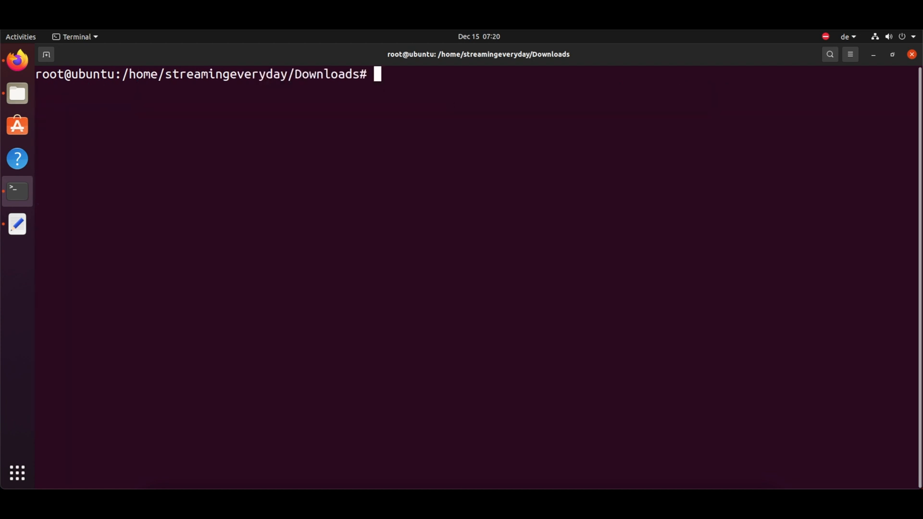
Step: List /etc/nginx/vod with ll to confirm the three MP4 renditions are there
type("ll")
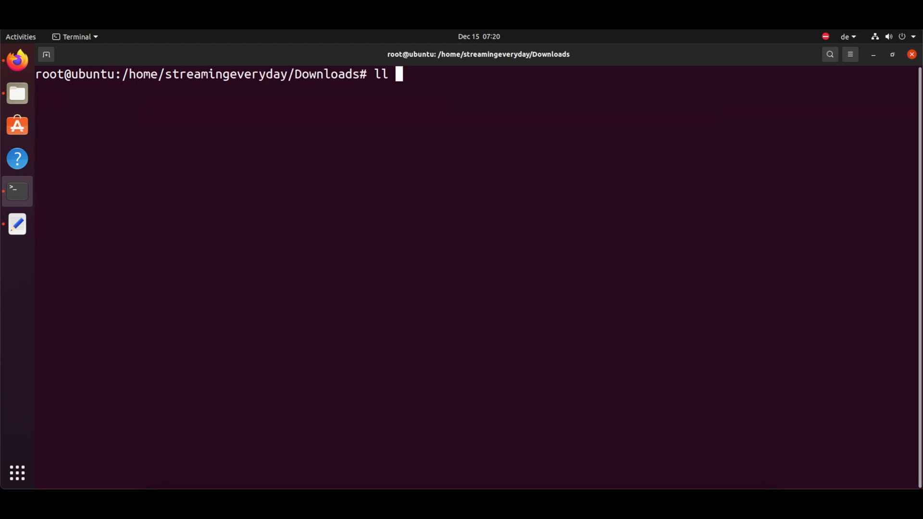
type("/etc/")
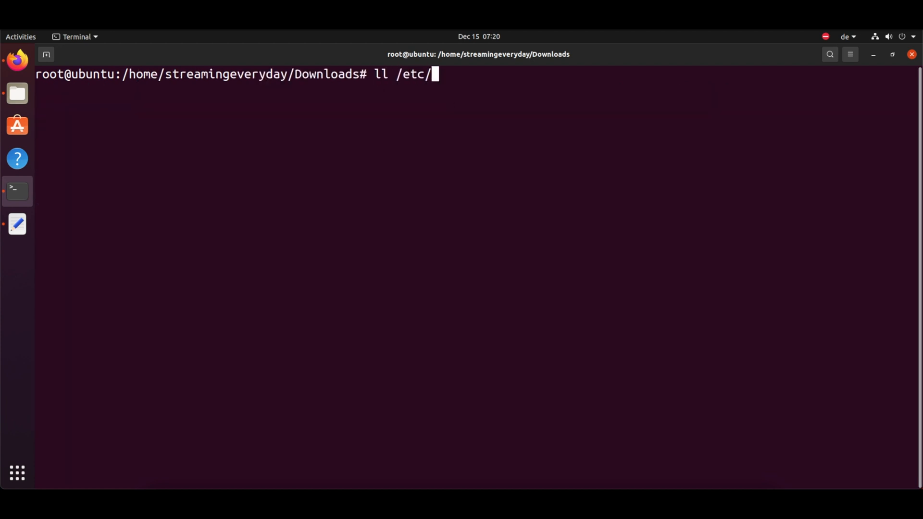
type("nginx/vod/")
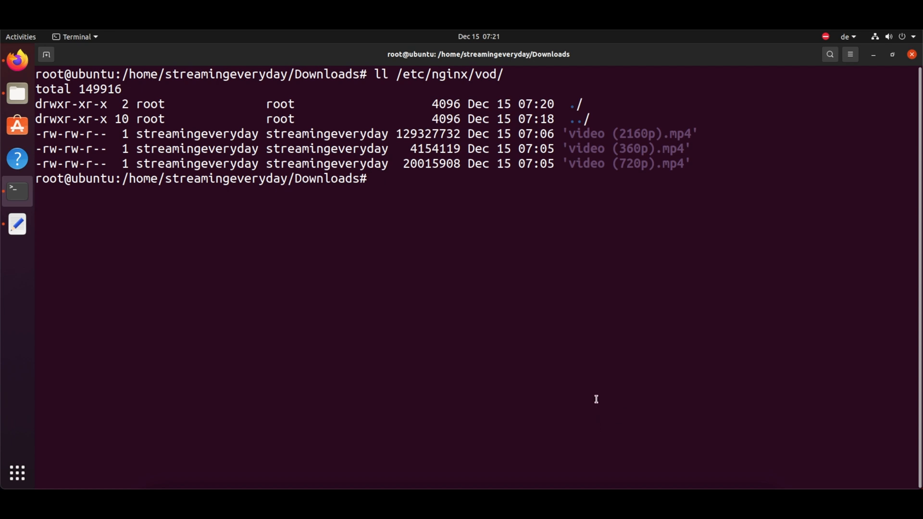
Step: Run nginx -t to test the nginx configuration, discarding a mistyped attempt
type("ngni")
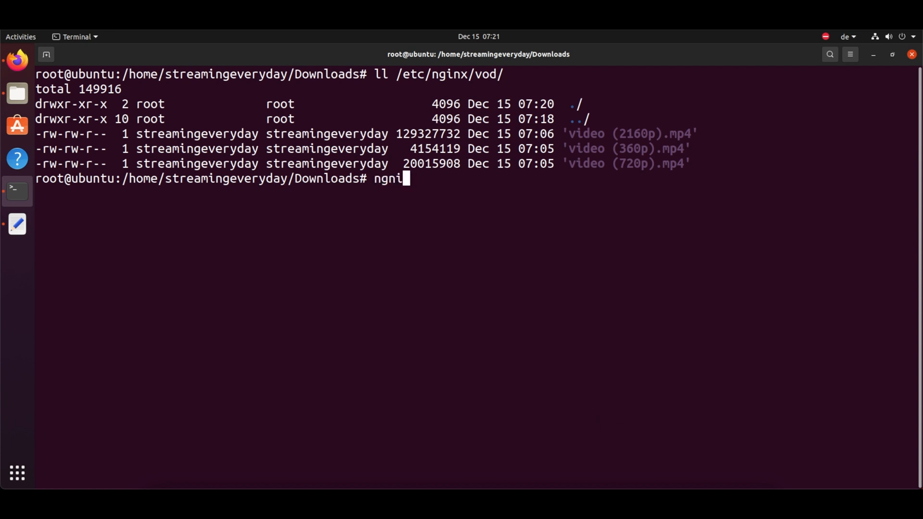
key("ctrl+u")
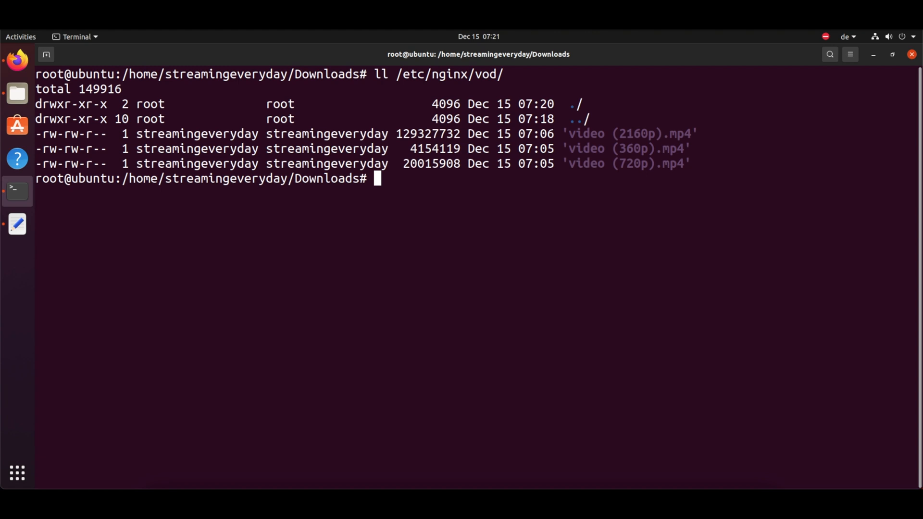
type("nginx -t")
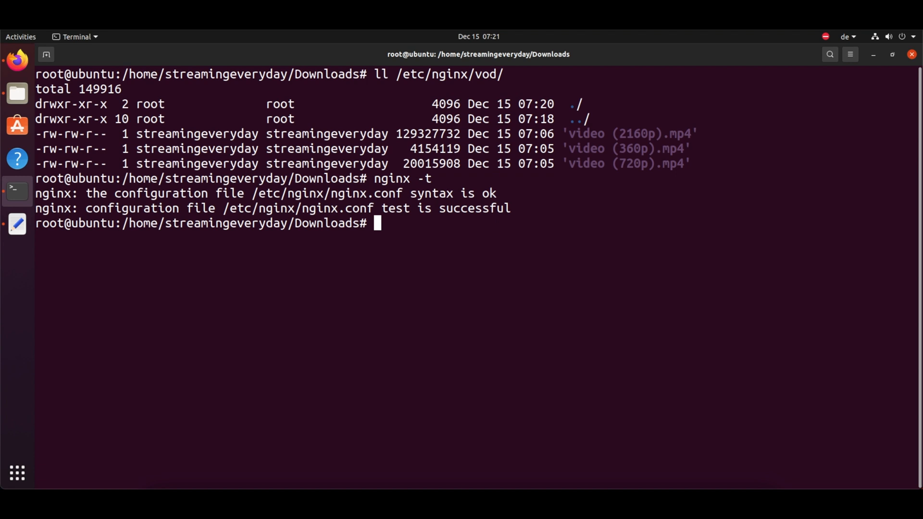
mouse_move(593, 374)
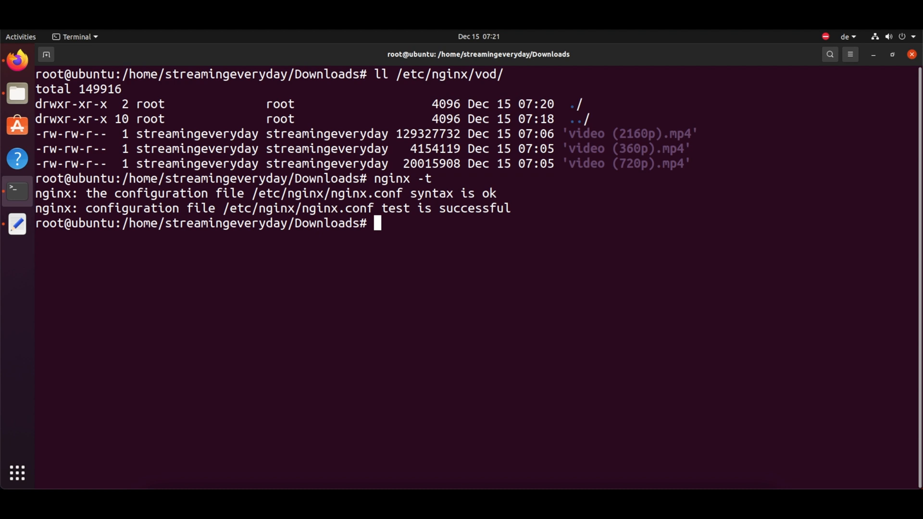
mouse_move(144, 295)
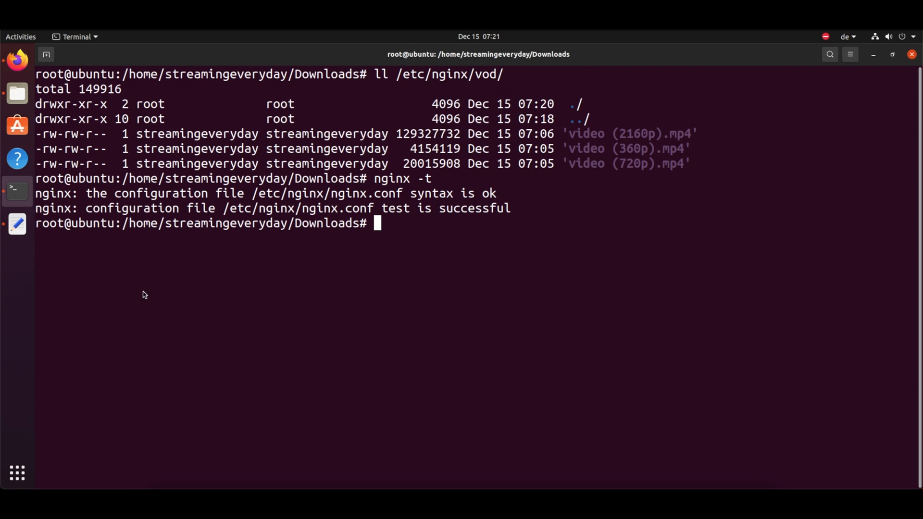
mouse_move(353, 258)
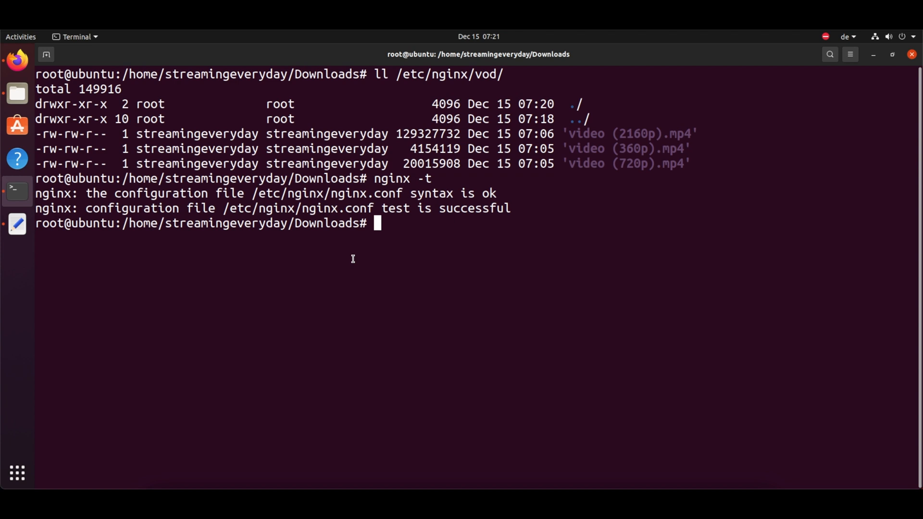
mouse_move(42, 70)
type("http://")
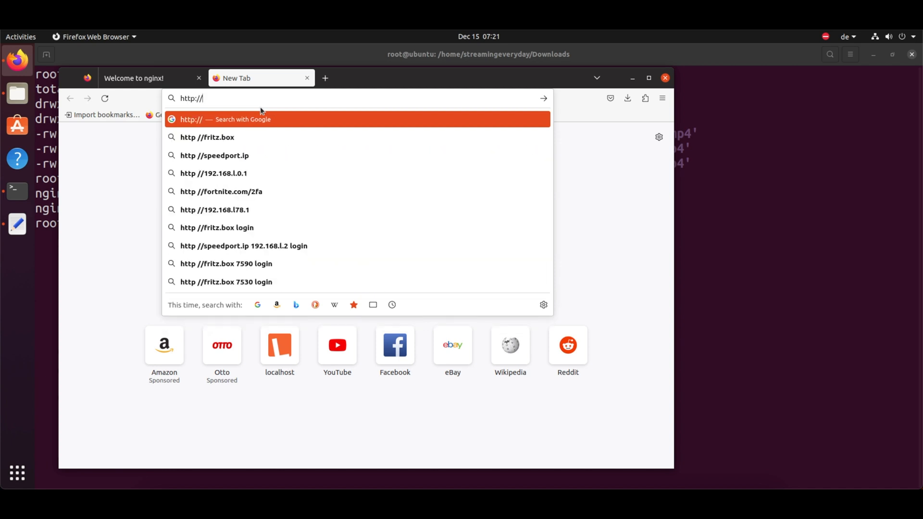
type("loca")
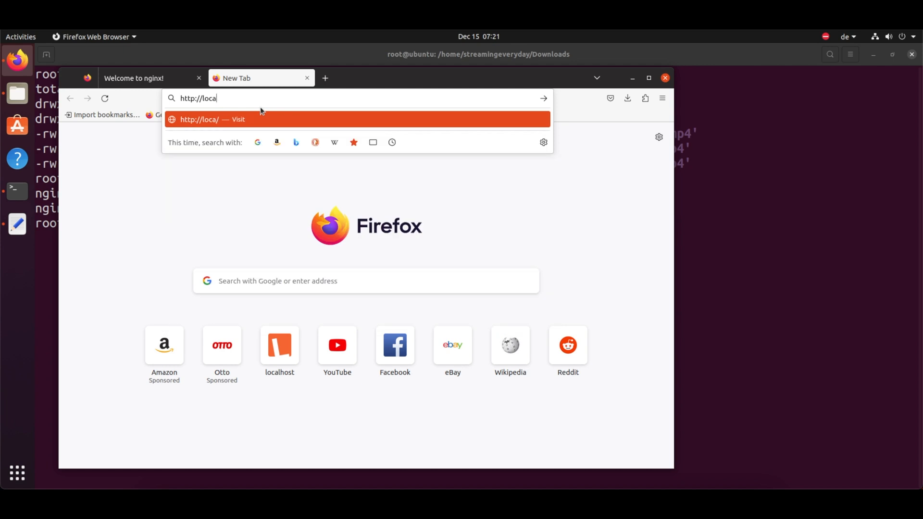
type("lhost/")
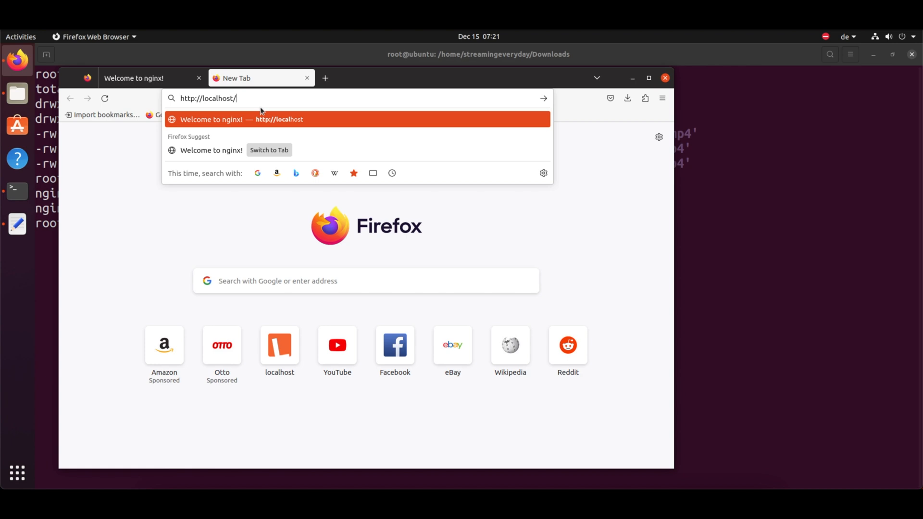
type("video/")
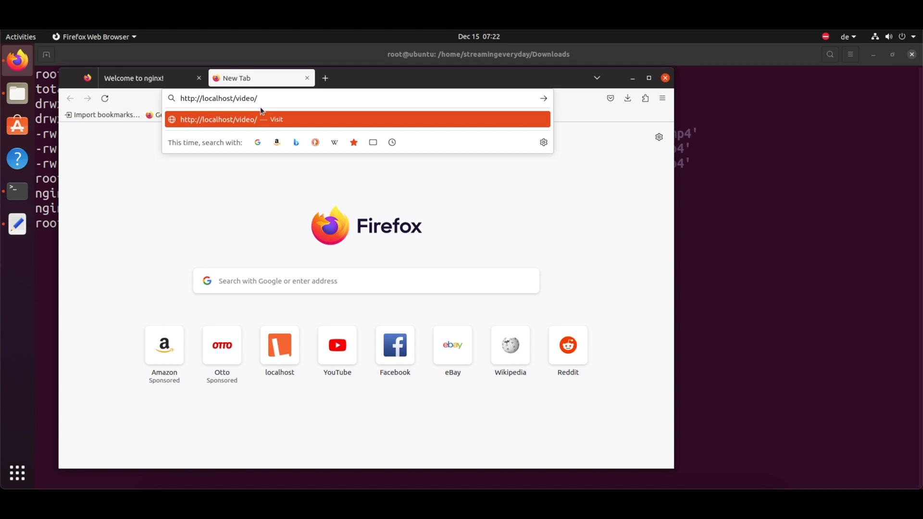
type("new_yor")
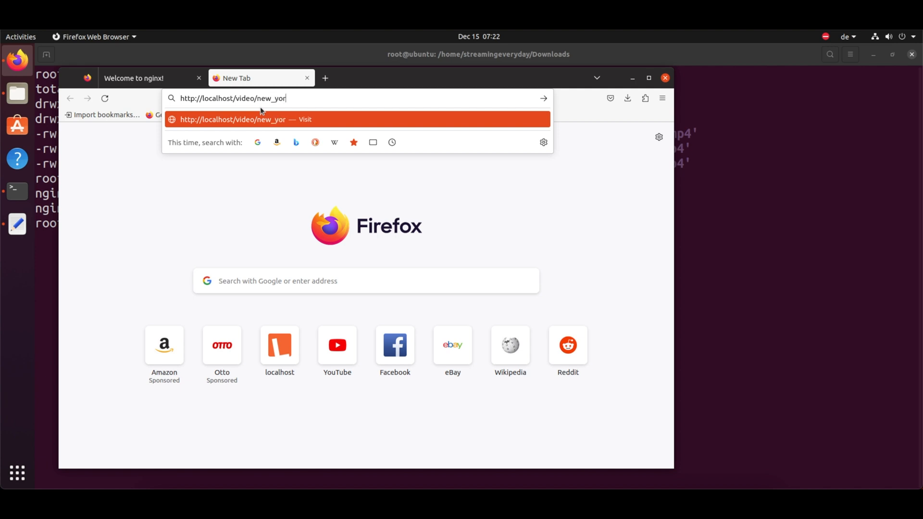
type("k")
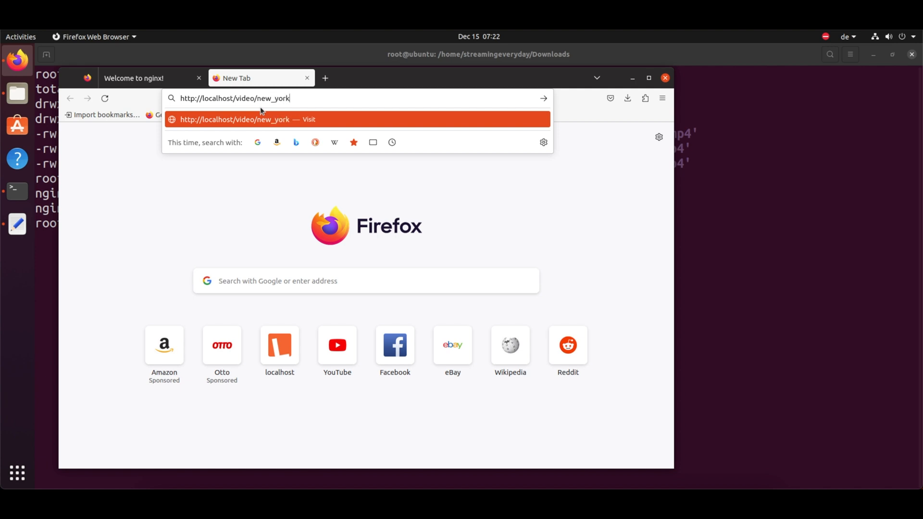
type(".json")
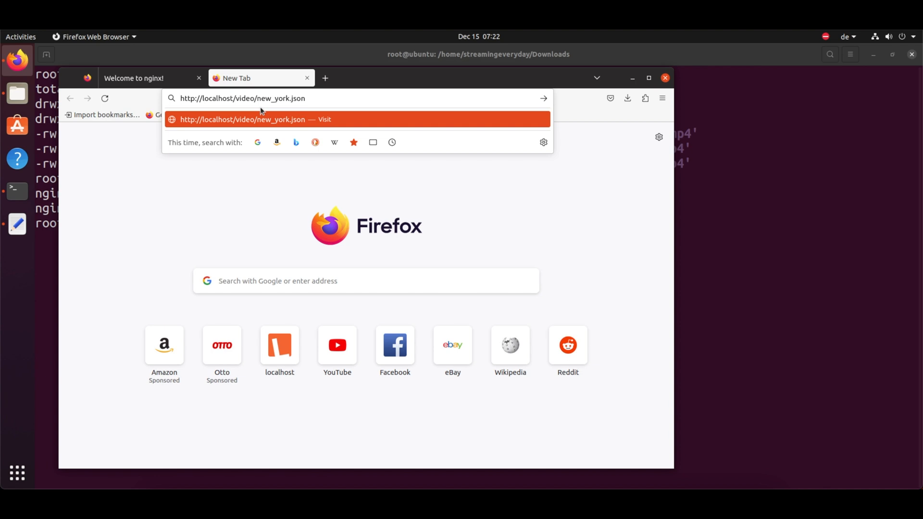
type("/m")
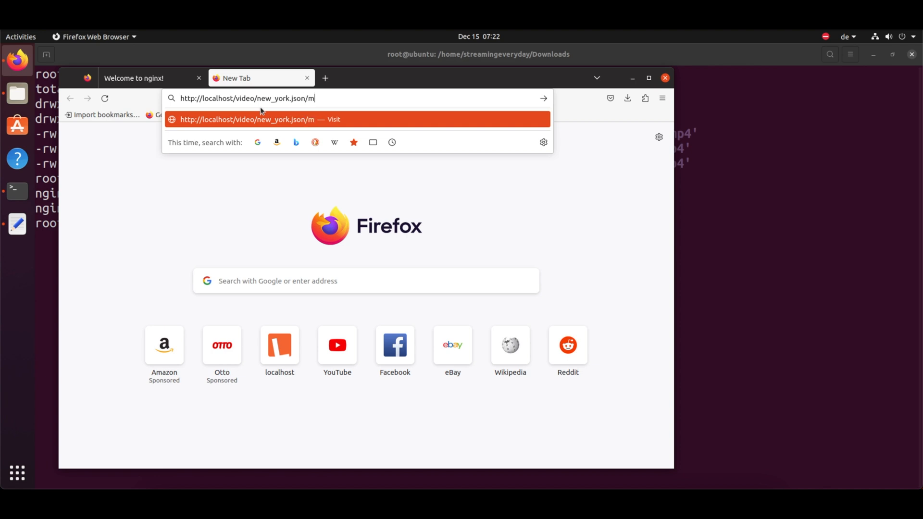
type("as")
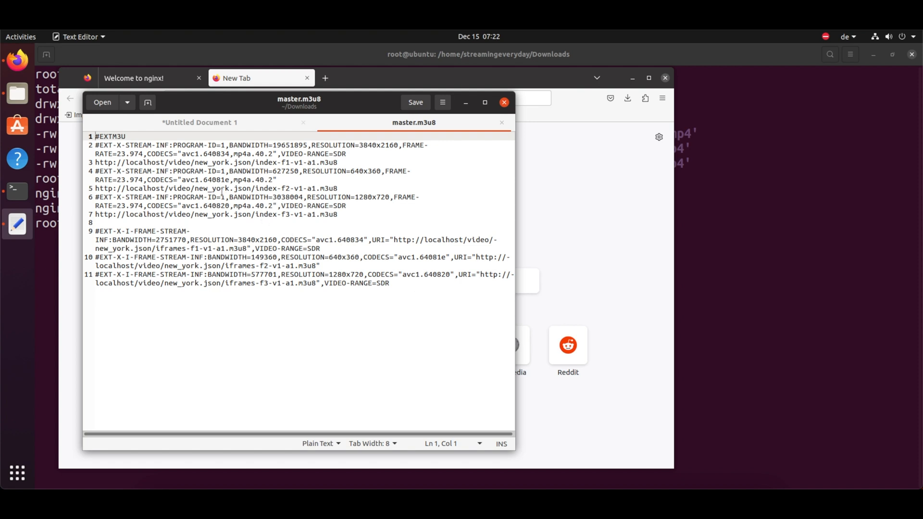
mouse_move(17, 412)
type("hls.js pplay")
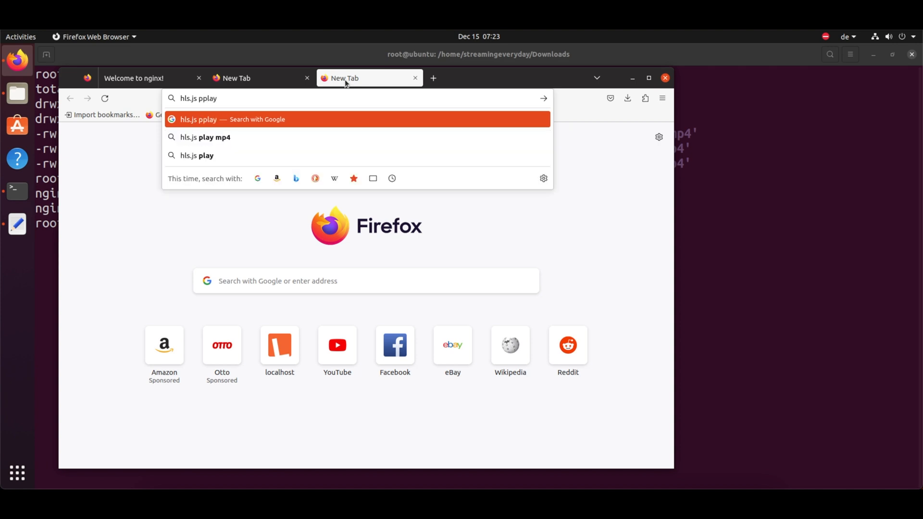
Step: Search Google for 'hls.js player' and open the hls.js demo page from the results
key("BackSpace")
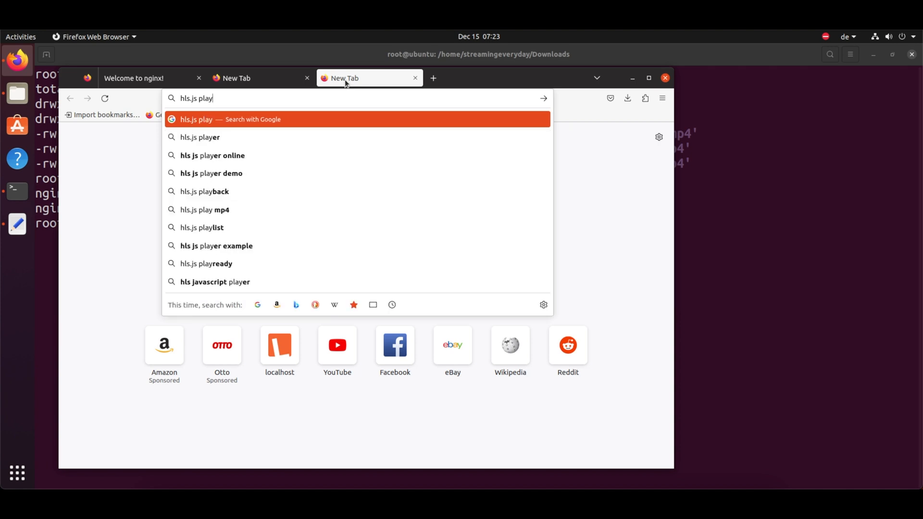
left_click(200, 137)
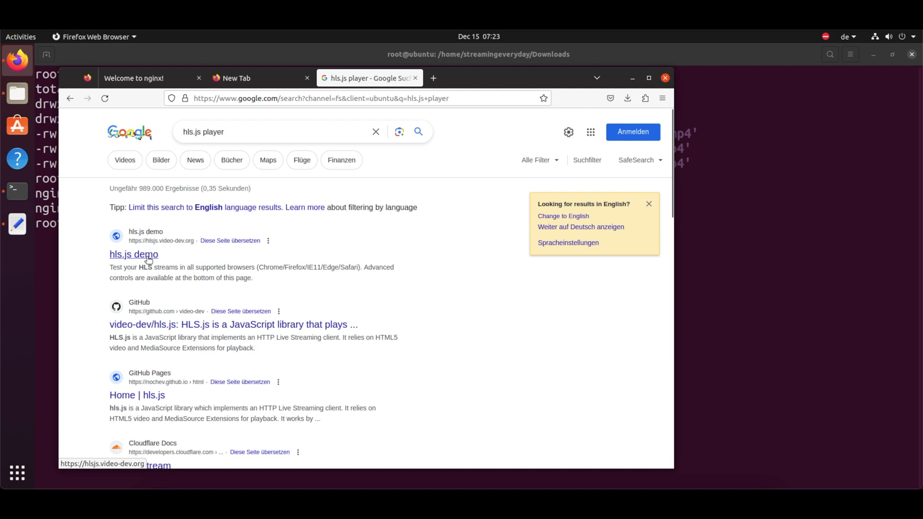
left_click(132, 253)
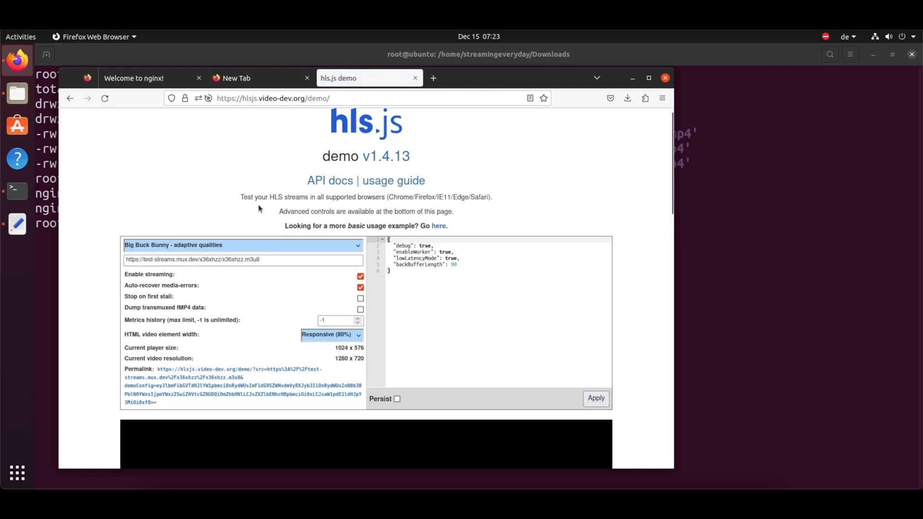
left_click(648, 78)
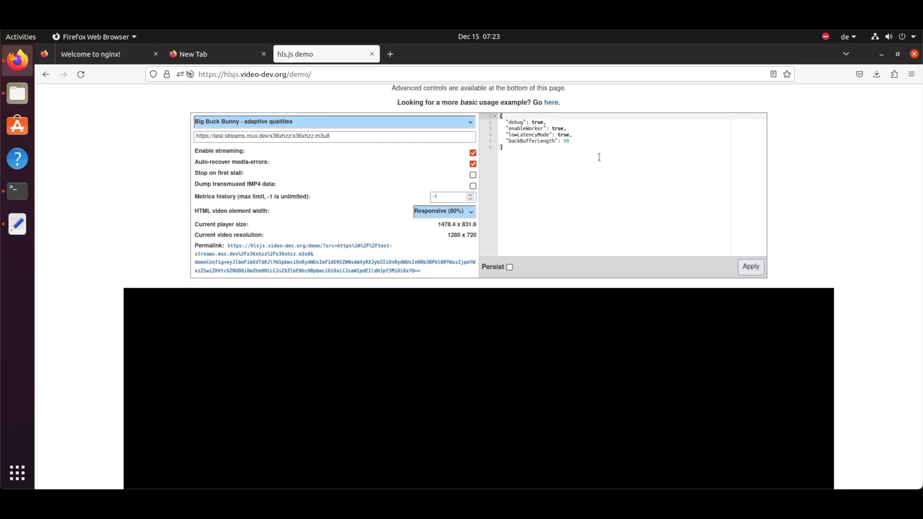
scroll("down", 3)
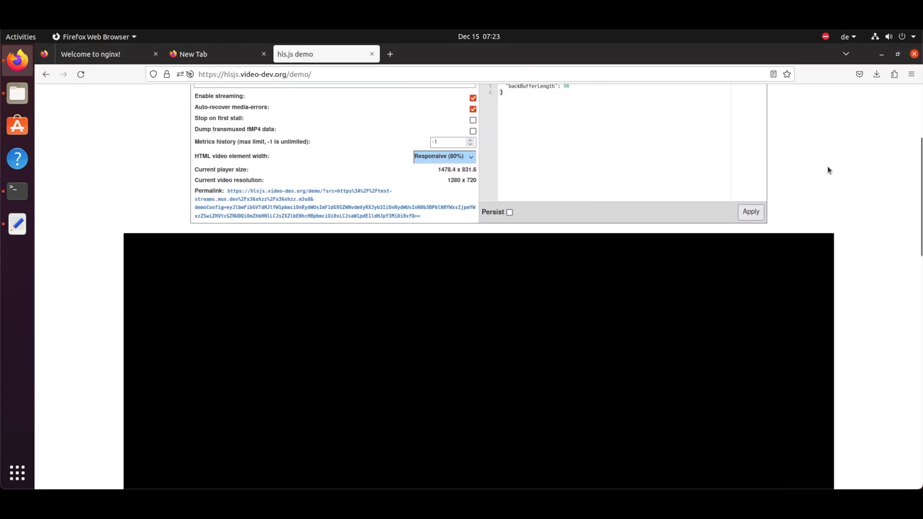
scroll("up", 3)
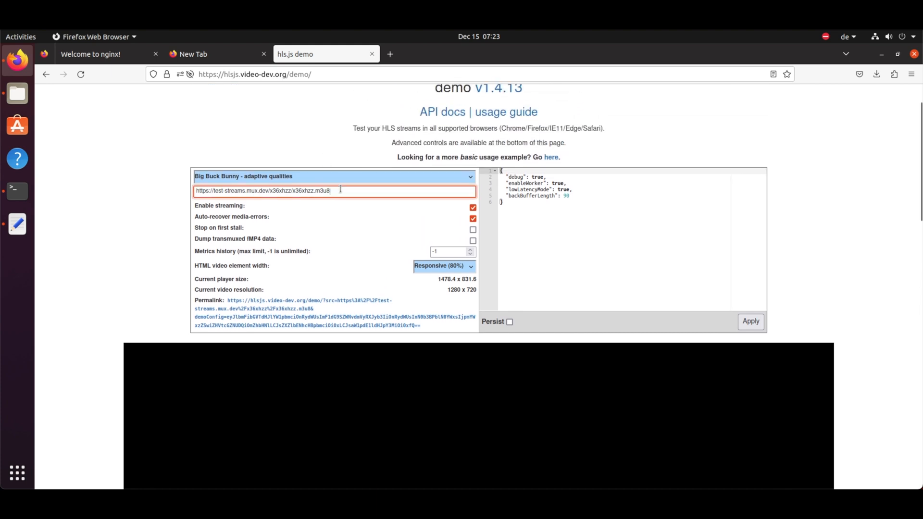
type("http://localhost/video/new_york.json/master.m3u8")
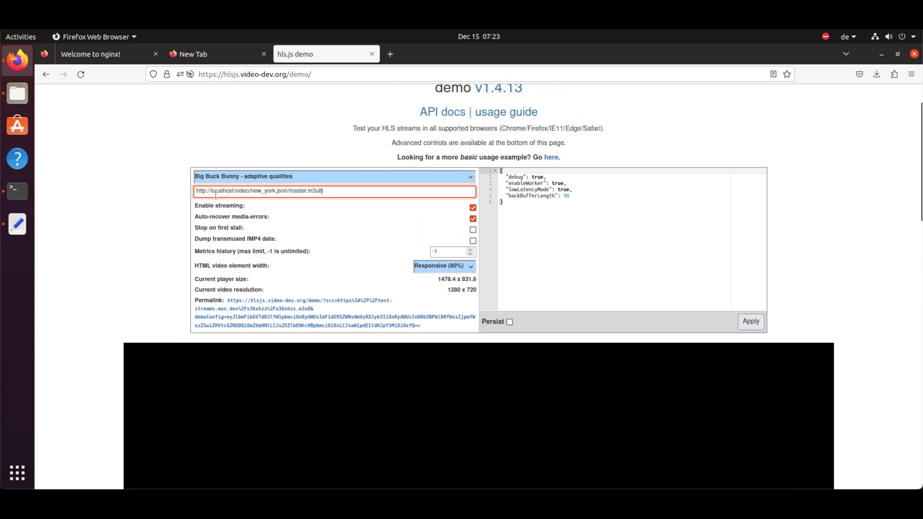
scroll("down", 3)
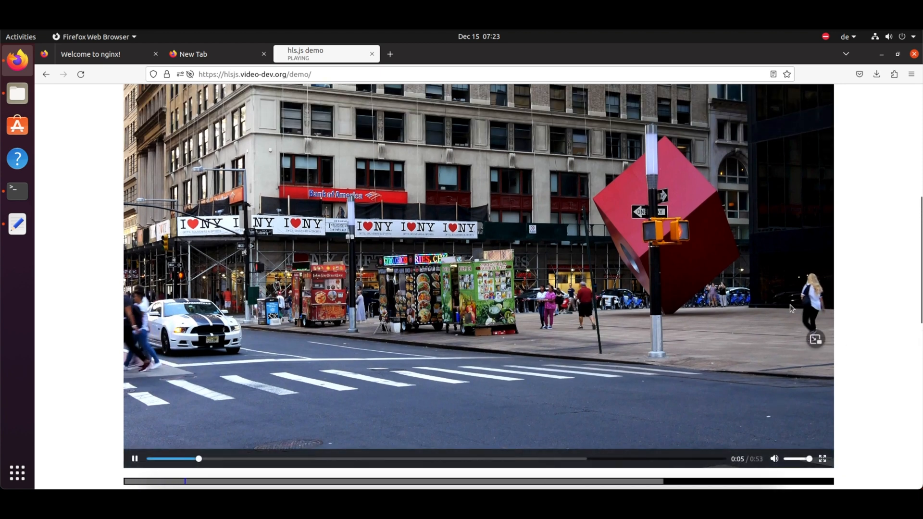
Step: Play the New York stream and check the status log shows the manifest loaded with three quality levels
scroll("down", 3)
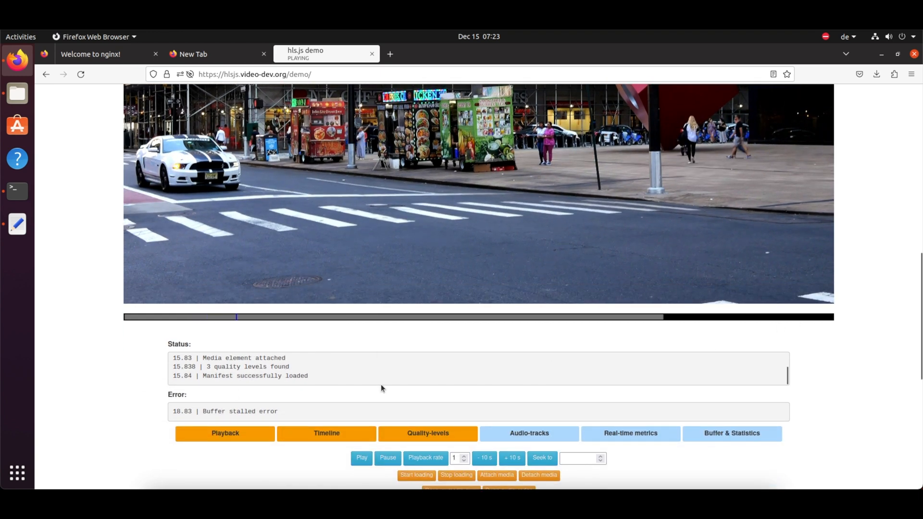
left_click(325, 434)
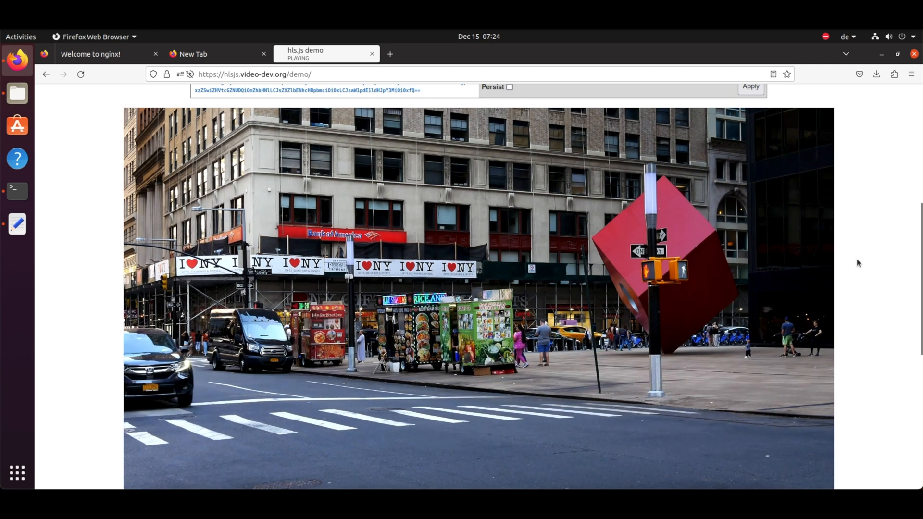
scroll("down", 3)
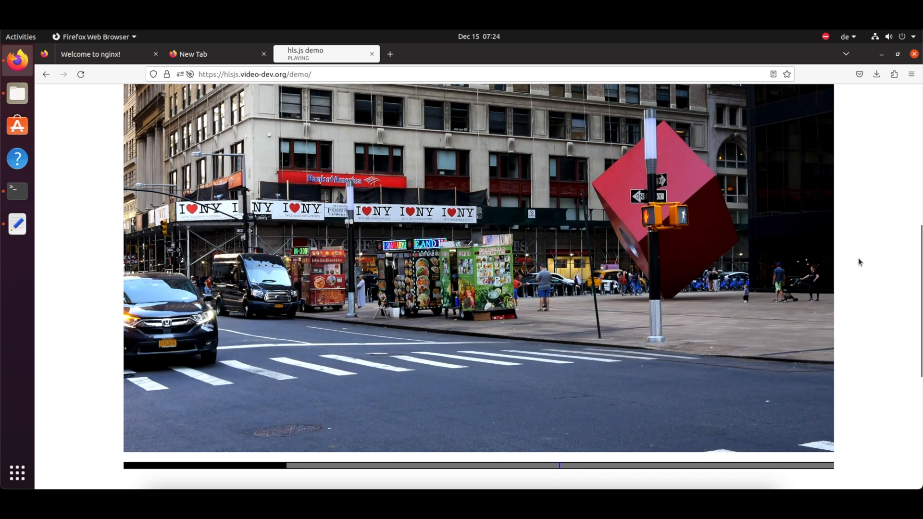